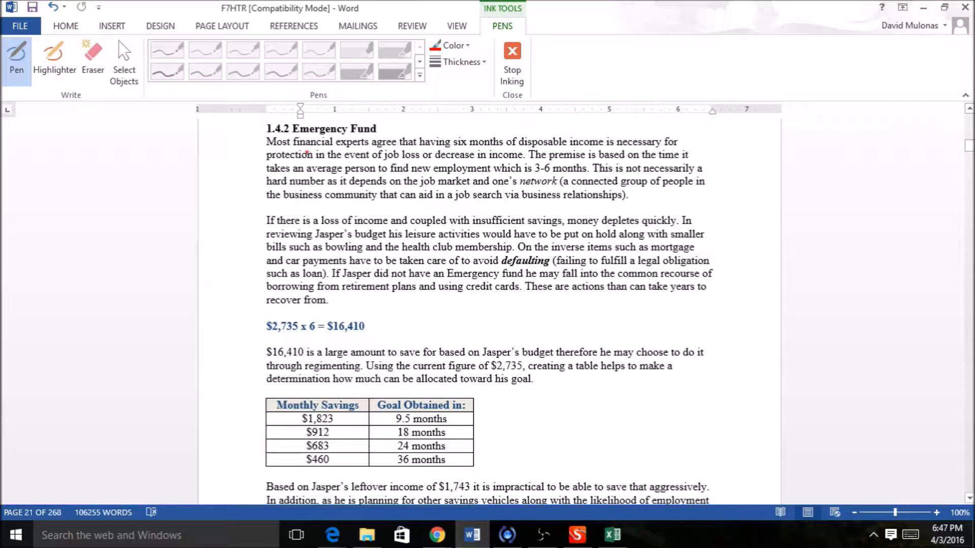
Circle "is 3-6 months." and underline "hard number" in red ink in the first paragraph
{"action": "left_click_drag", "start_coordinate": [519, 169], "coordinate": [591, 168]}
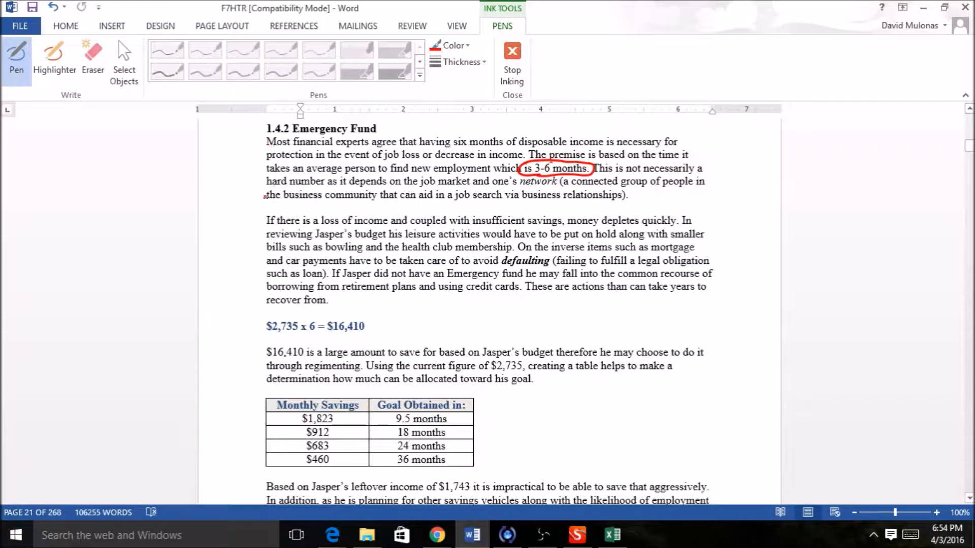
{"action": "left_click_drag", "start_coordinate": [267, 185], "coordinate": [323, 186]}
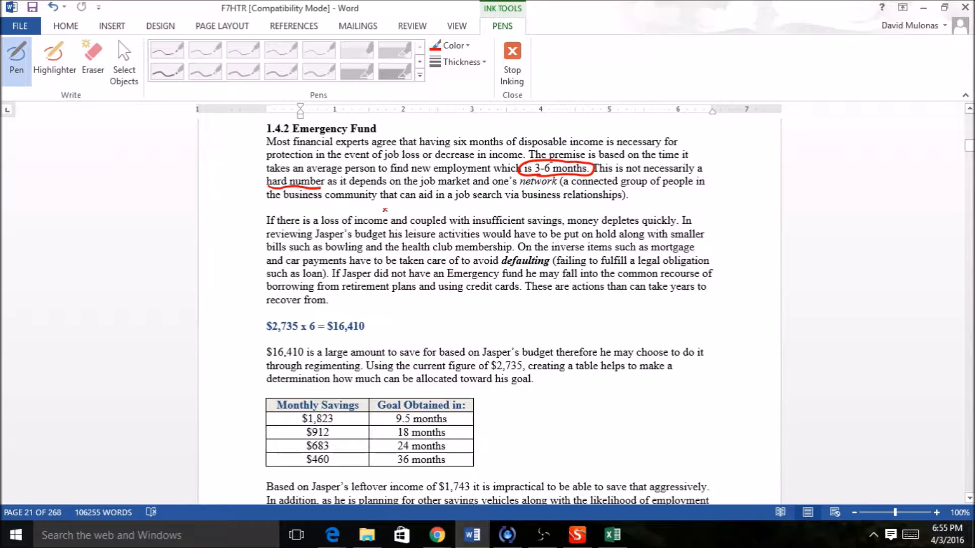
{"action": "mouse_move", "coordinate": [357, 217]}
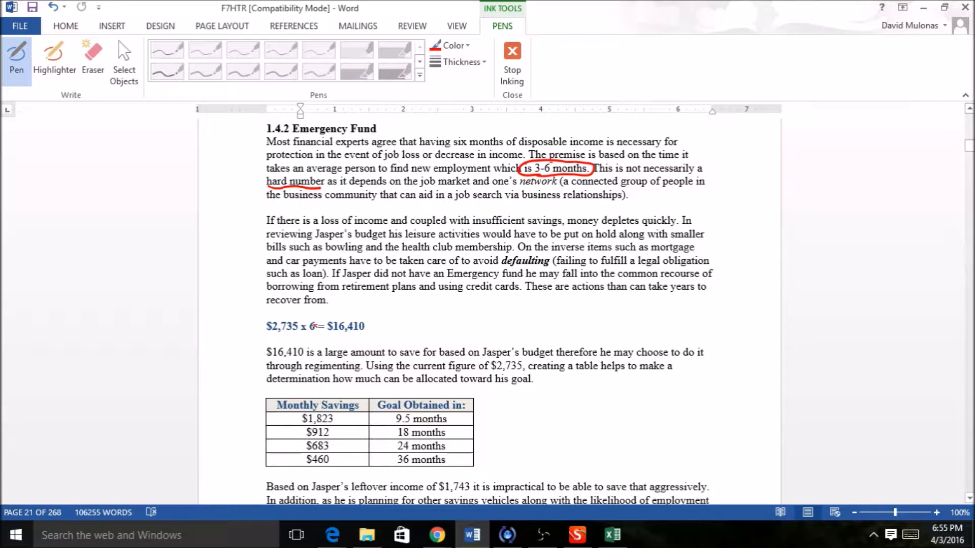
Draw a red ink circle around the "$2,735 x 6 = $16,410" formula line
{"action": "left_click_drag", "start_coordinate": [265, 313], "coordinate": [302, 310]}
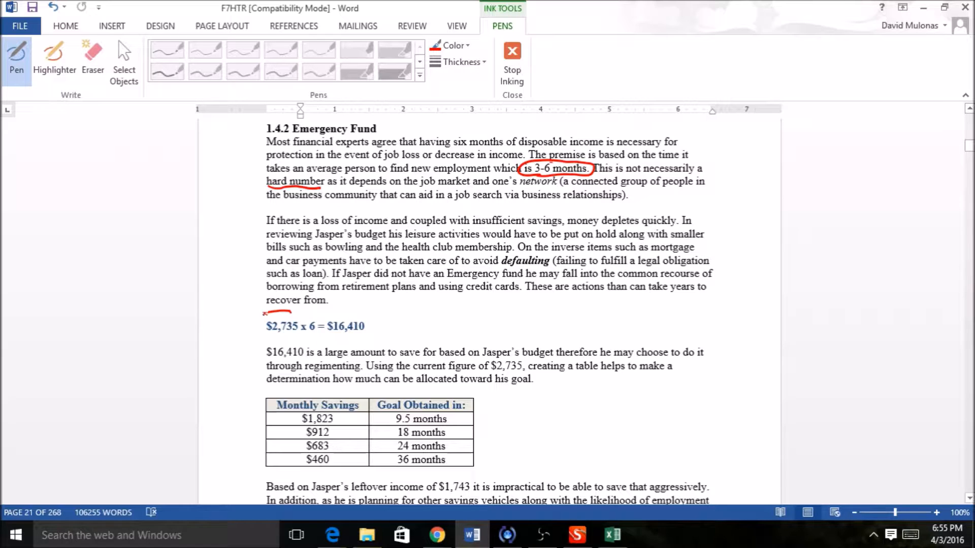
{"action": "left_click_drag", "start_coordinate": [273, 326], "coordinate": [369, 336]}
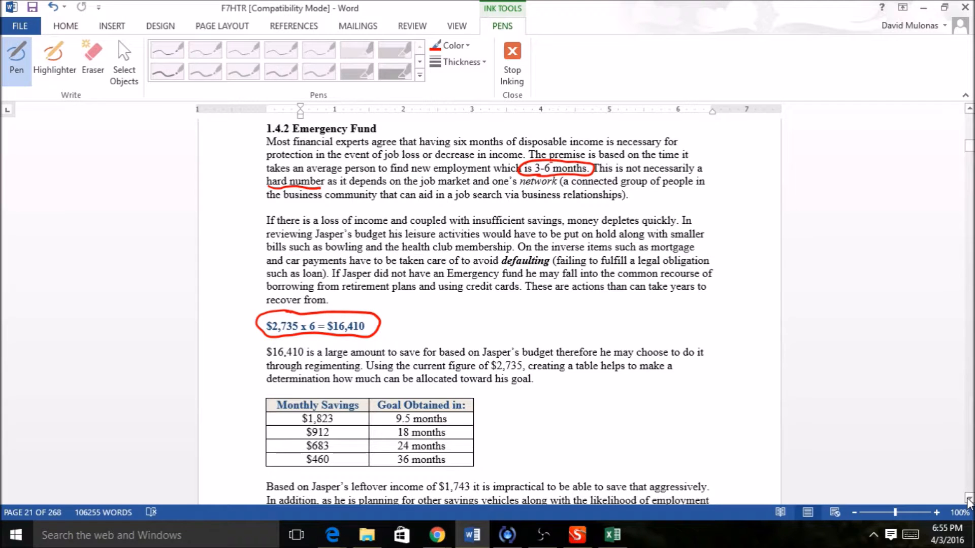
Cross out the first three savings options in red, then circle "$460" and "36 months" in the last row
{"action": "scroll", "scroll_direction": "down", "scroll_amount": 3}
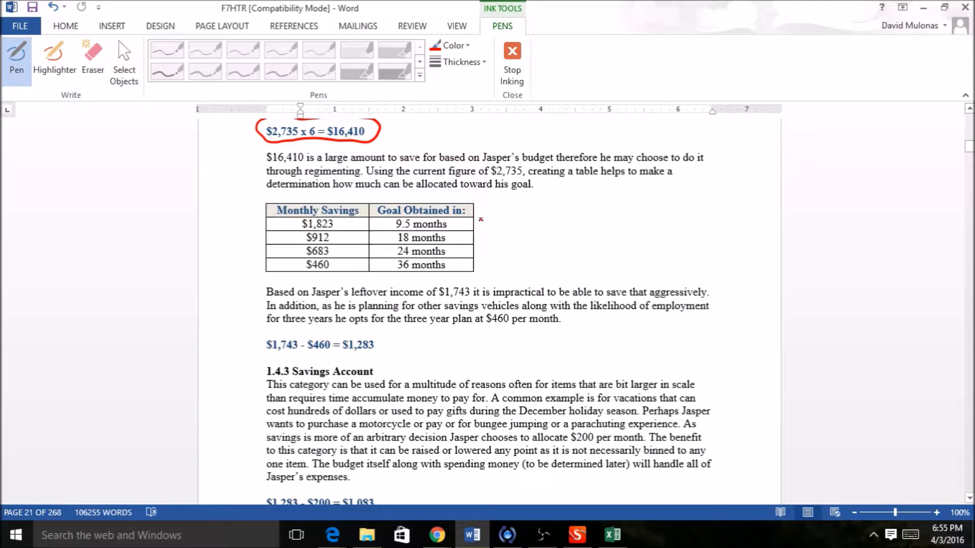
{"action": "left_click_drag", "start_coordinate": [484, 211], "coordinate": [503, 235]}
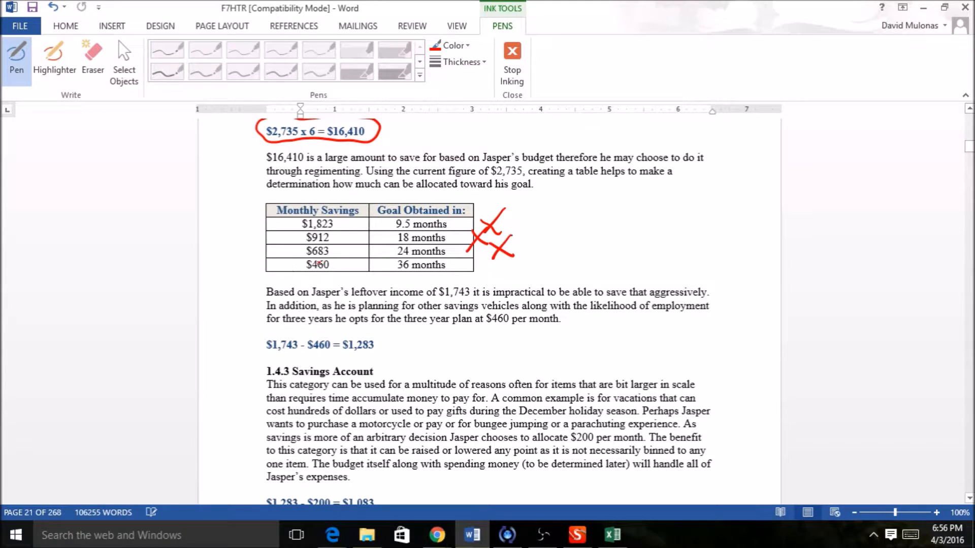
{"action": "left_click_drag", "start_coordinate": [304, 263], "coordinate": [345, 264]}
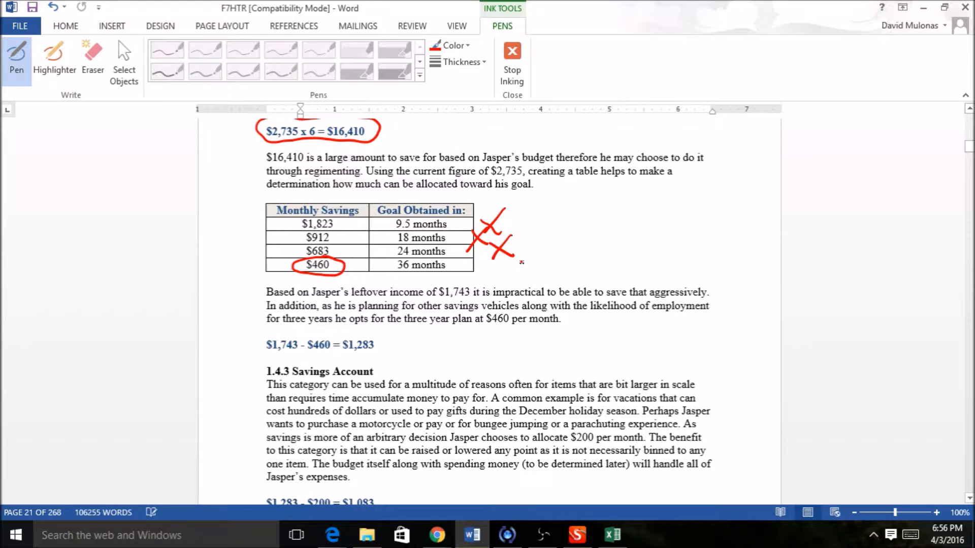
{"action": "left_click_drag", "start_coordinate": [389, 264], "coordinate": [451, 264]}
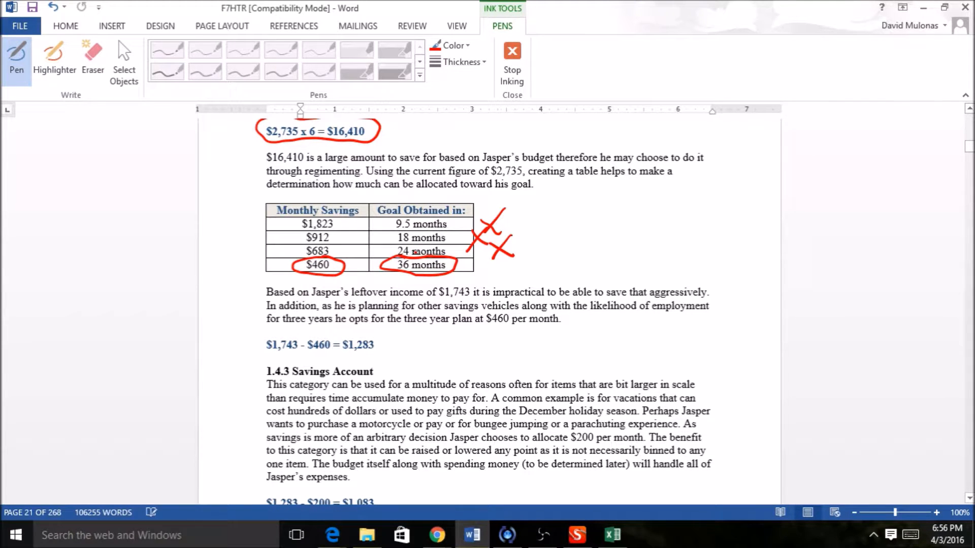
Circle "$1,743", "$460" and "$1,283" in the subtraction line with red ink
{"action": "left_click", "coordinate": [304, 329]}
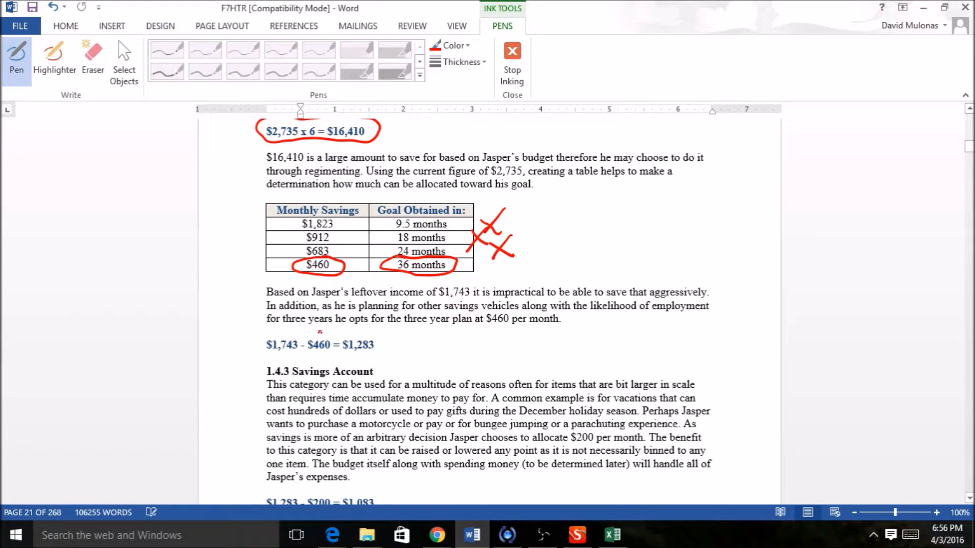
{"action": "left_click_drag", "start_coordinate": [304, 336], "coordinate": [339, 351]}
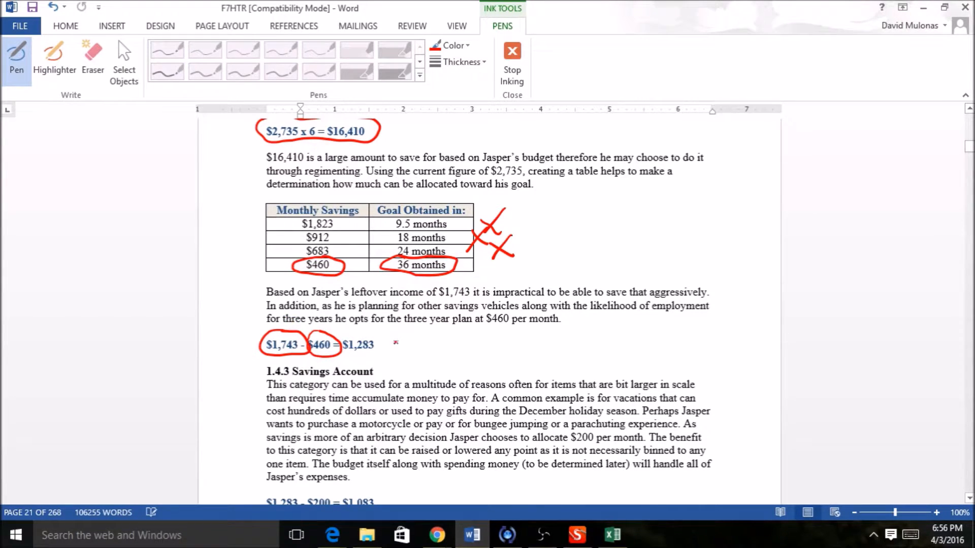
{"action": "left_click_drag", "start_coordinate": [336, 336], "coordinate": [348, 342]}
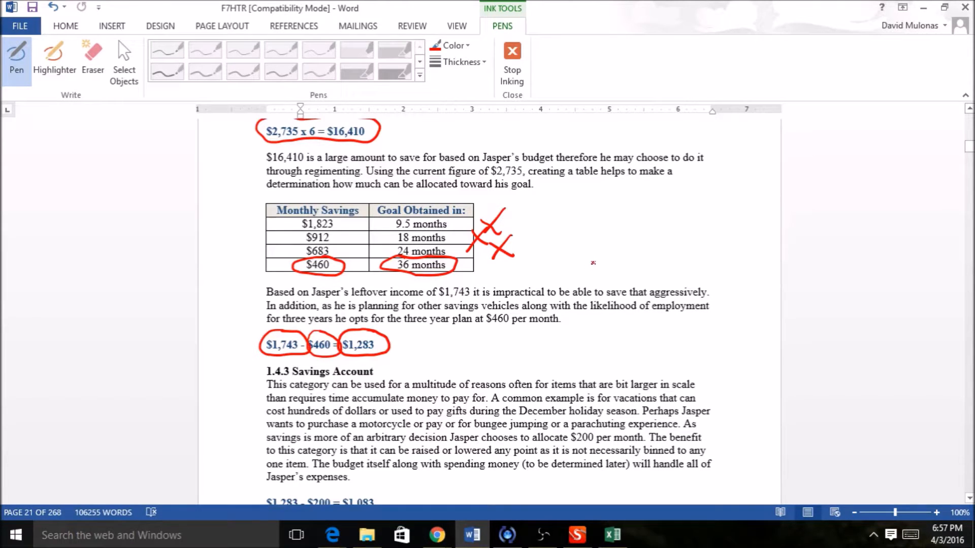
{"action": "mouse_move", "coordinate": [585, 275]}
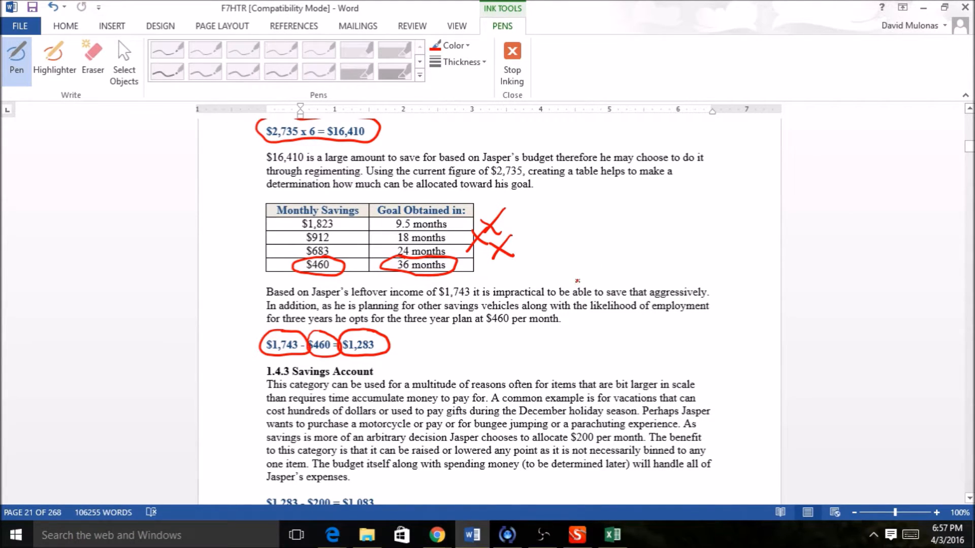
{"action": "mouse_move", "coordinate": [574, 276]}
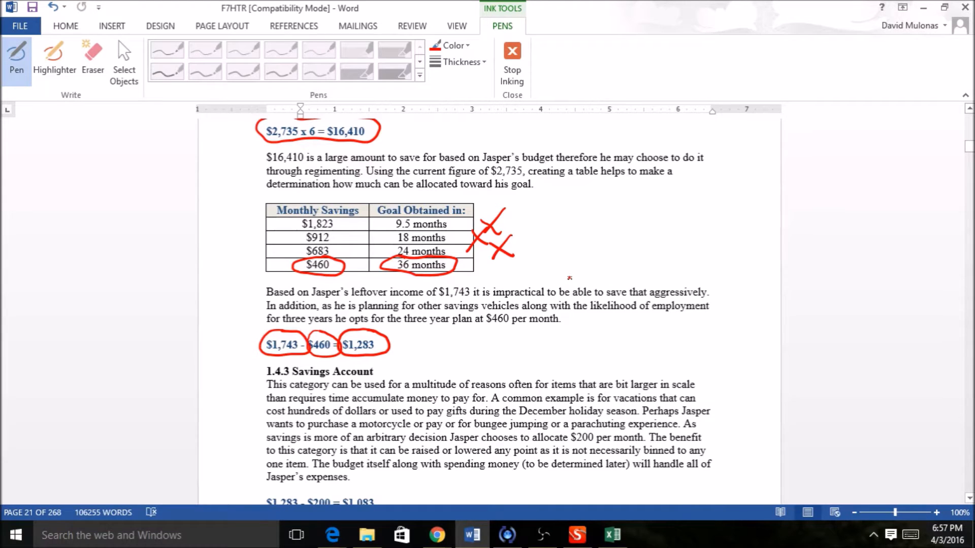
{"action": "mouse_move", "coordinate": [569, 275]}
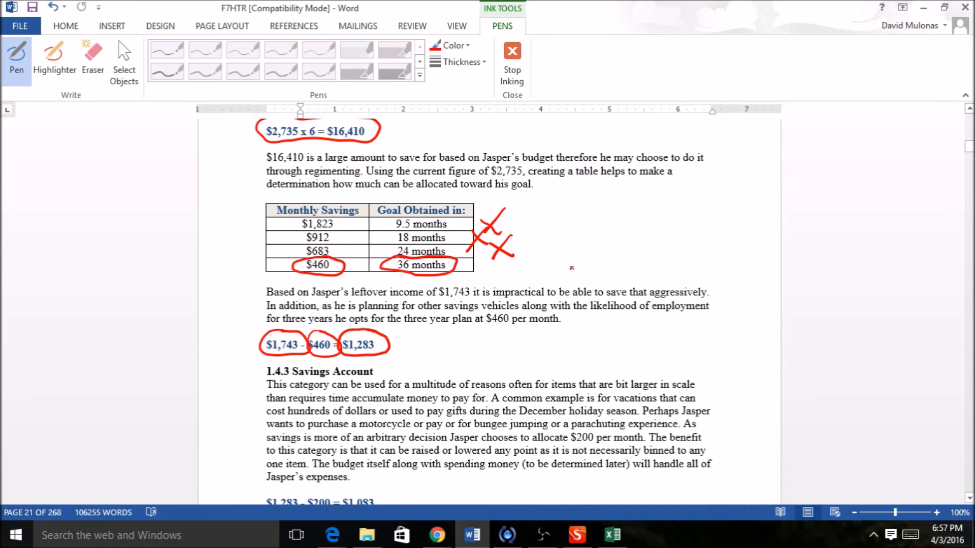
Draw a red X beside the 1.4.3 Savings Account heading
{"action": "left_click_drag", "start_coordinate": [386, 364], "coordinate": [404, 378]}
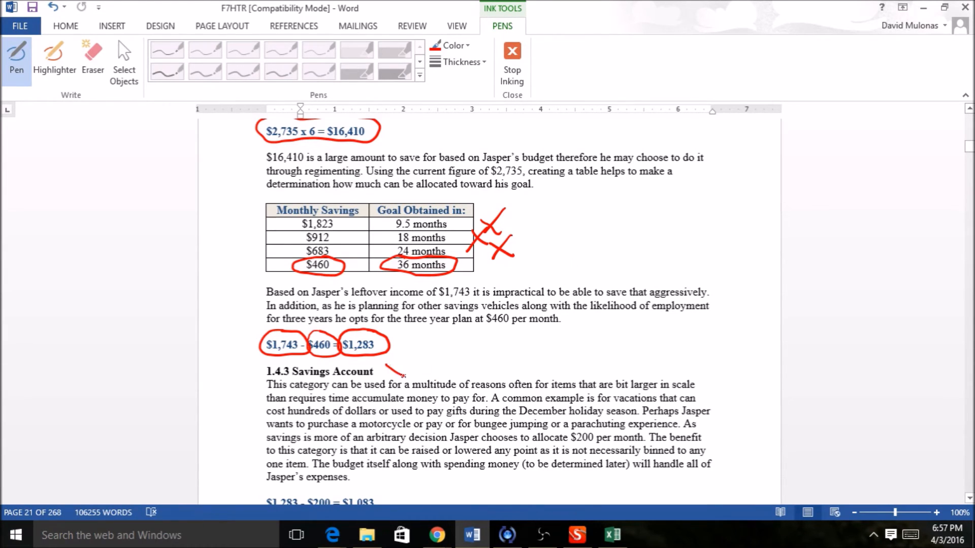
{"action": "left_click_drag", "start_coordinate": [383, 360], "coordinate": [407, 382]}
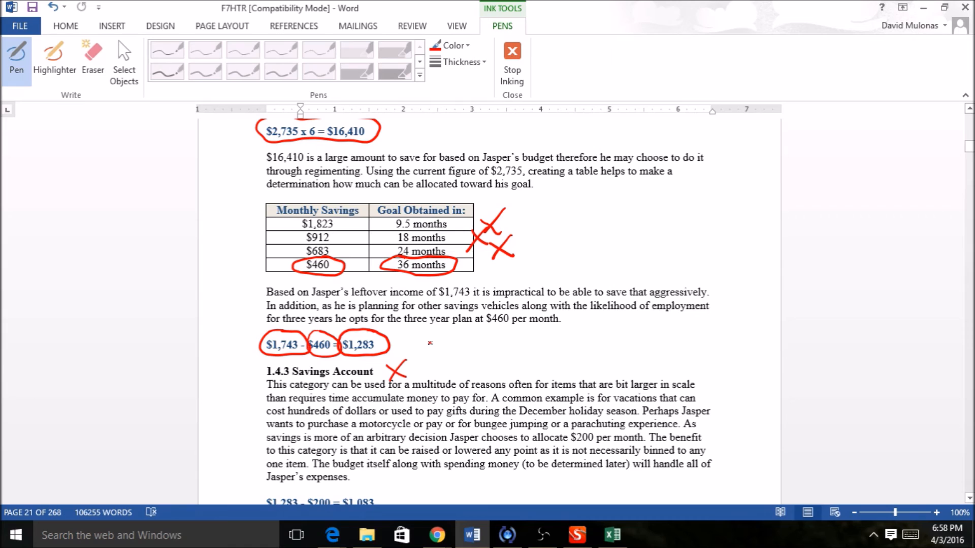
{"action": "mouse_move", "coordinate": [479, 284]}
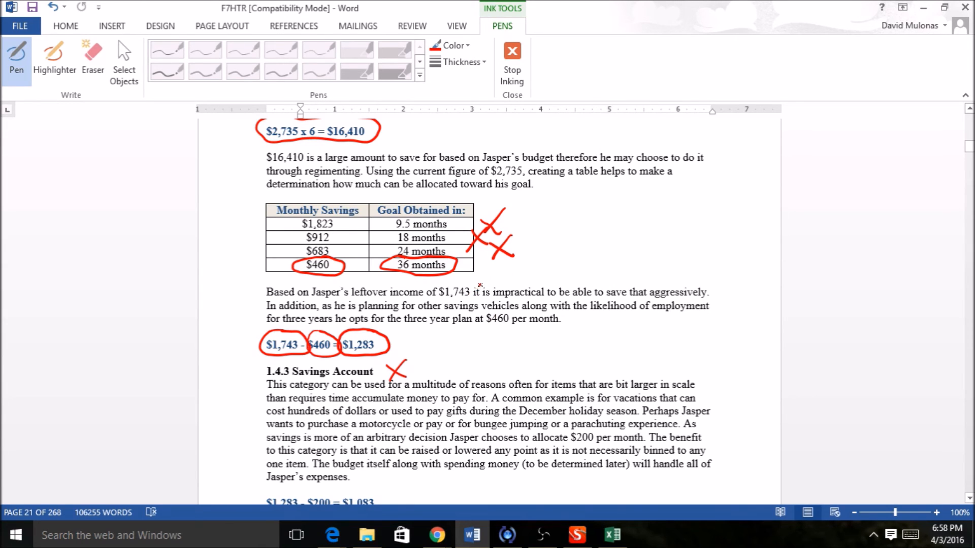